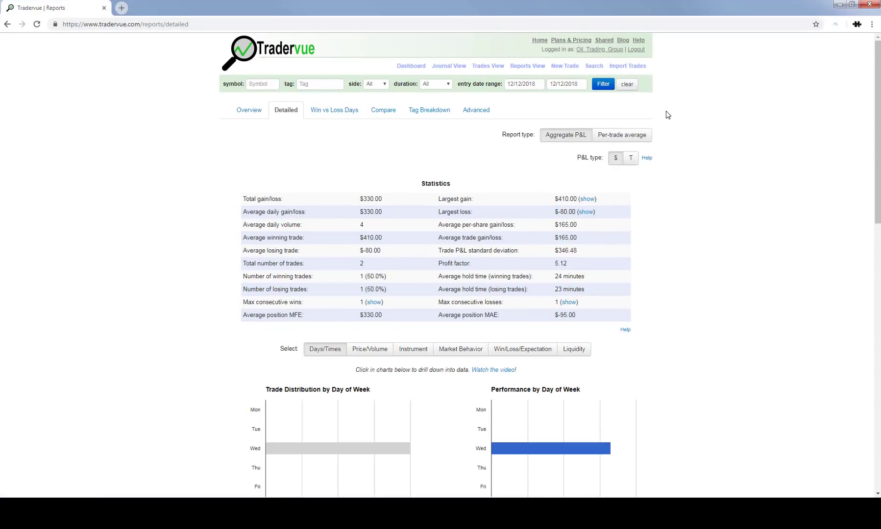
pyautogui.moveTo(512, 215)
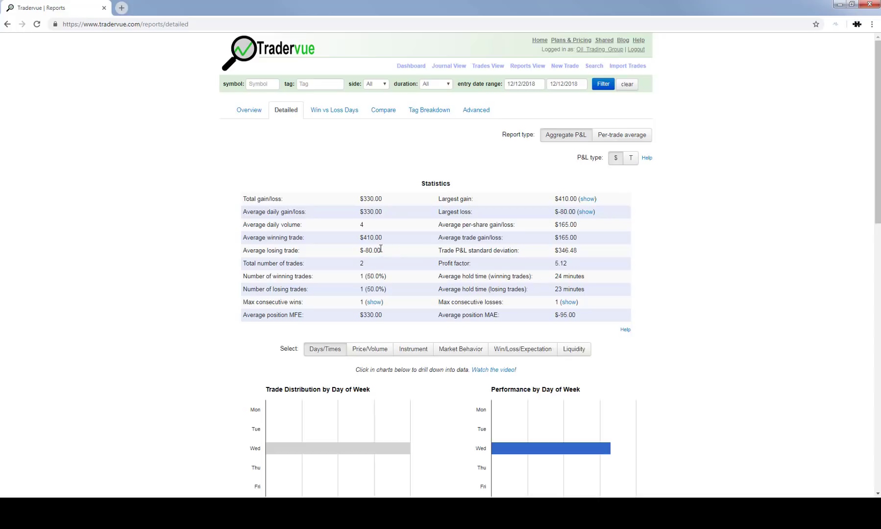
pyautogui.moveTo(375, 247)
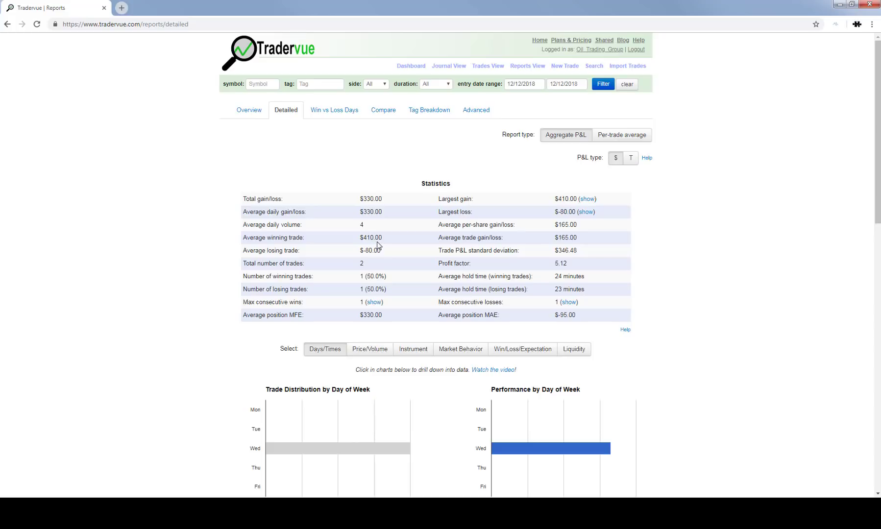
pyautogui.moveTo(374, 259)
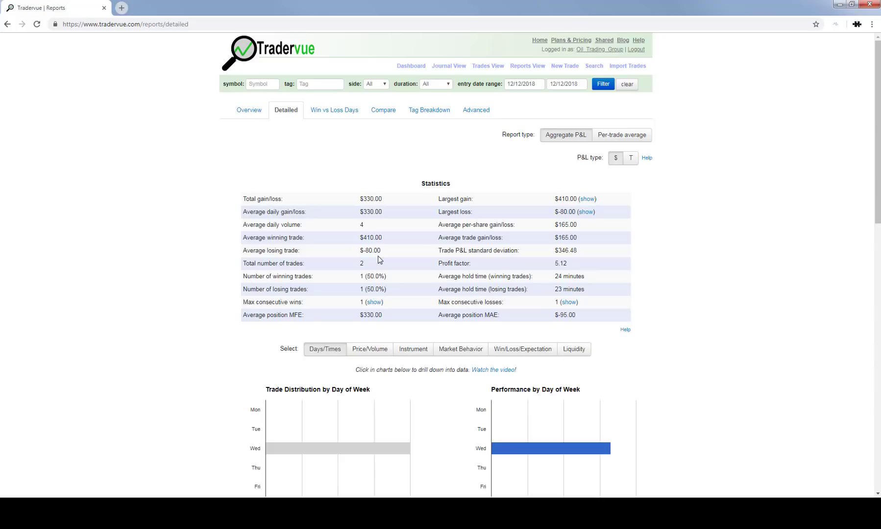
pyautogui.moveTo(512, 21)
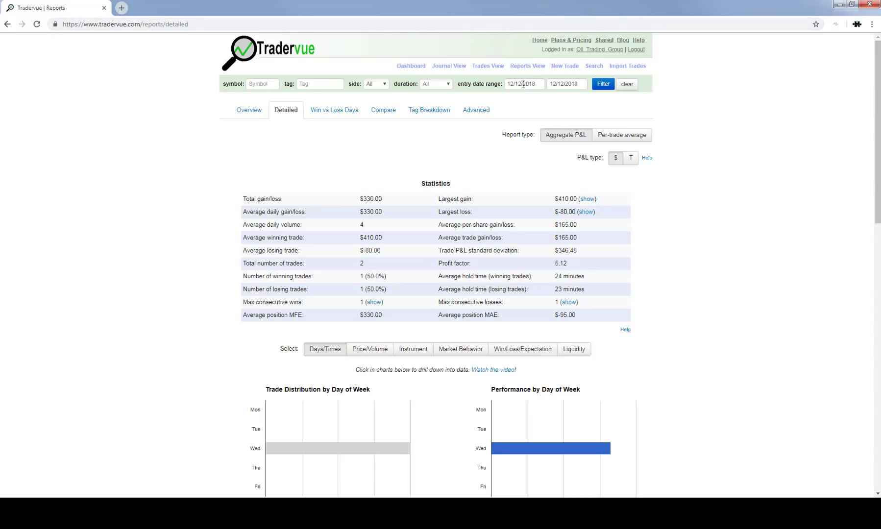
# Step: Filter the detailed report to December 3–12, 2018, giving 50 trades and $4962.50 total
pyautogui.click(523, 84)
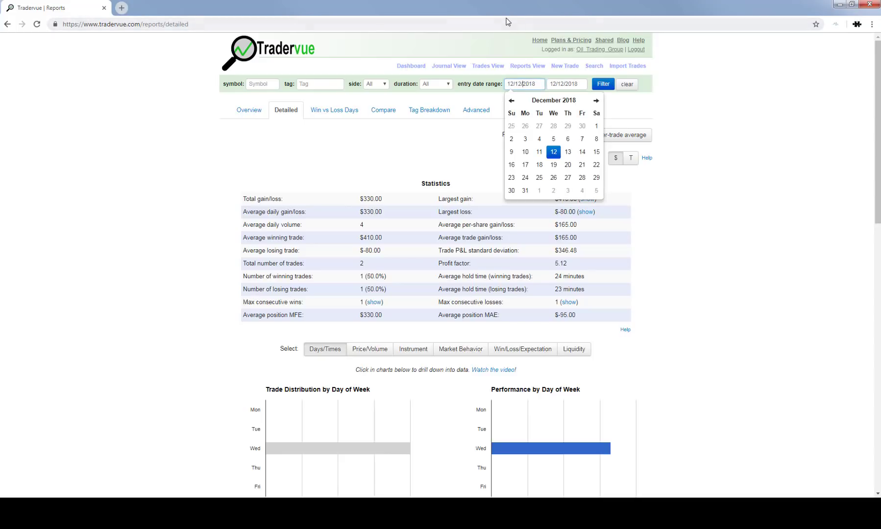
pyautogui.click(685, 139)
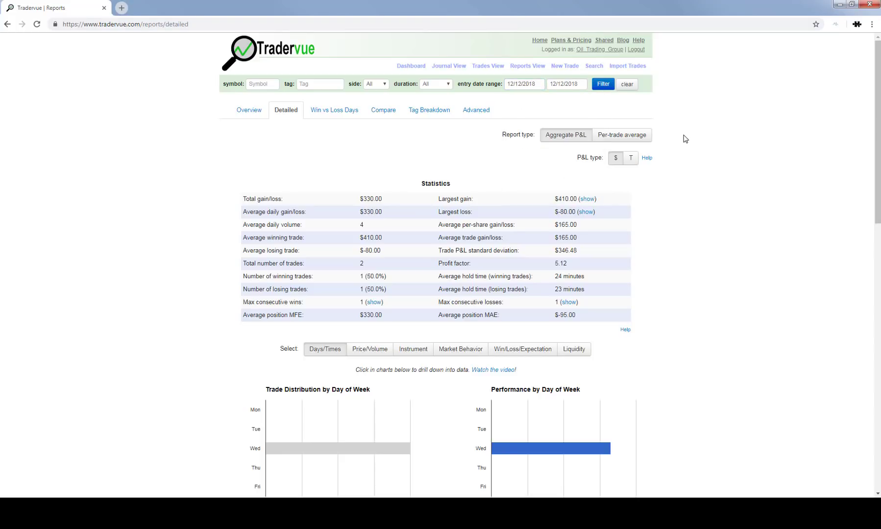
pyautogui.moveTo(690, 130)
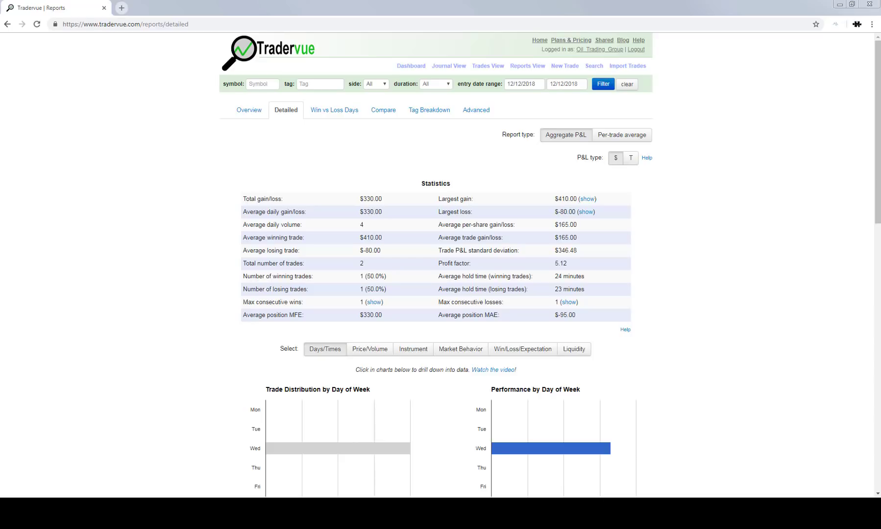
pyautogui.moveTo(768, 155)
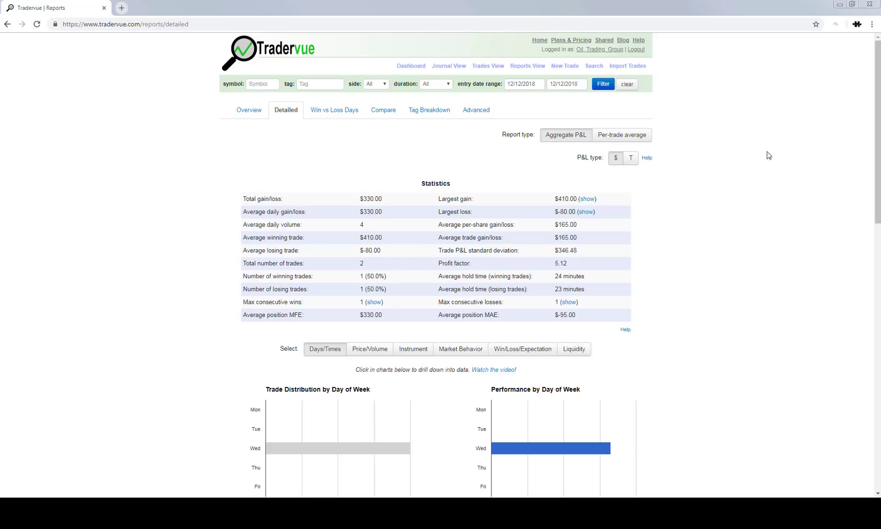
pyautogui.click(523, 84)
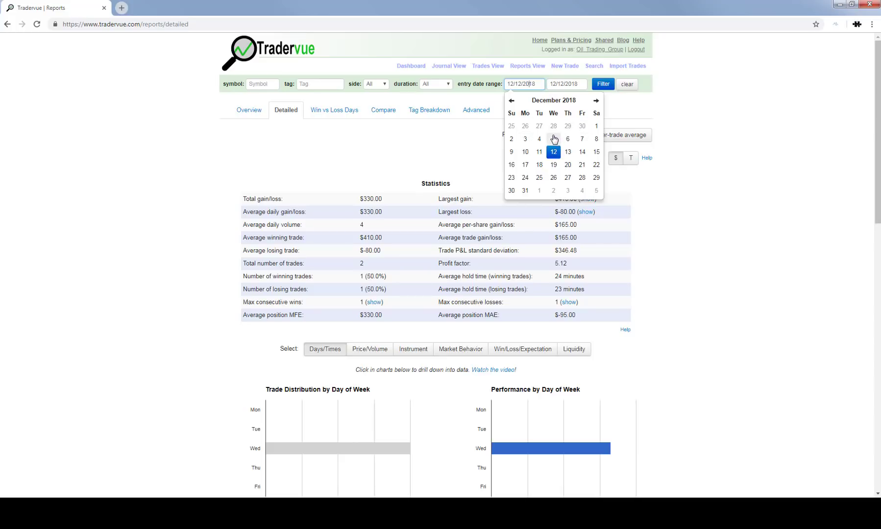
pyautogui.moveTo(525, 140)
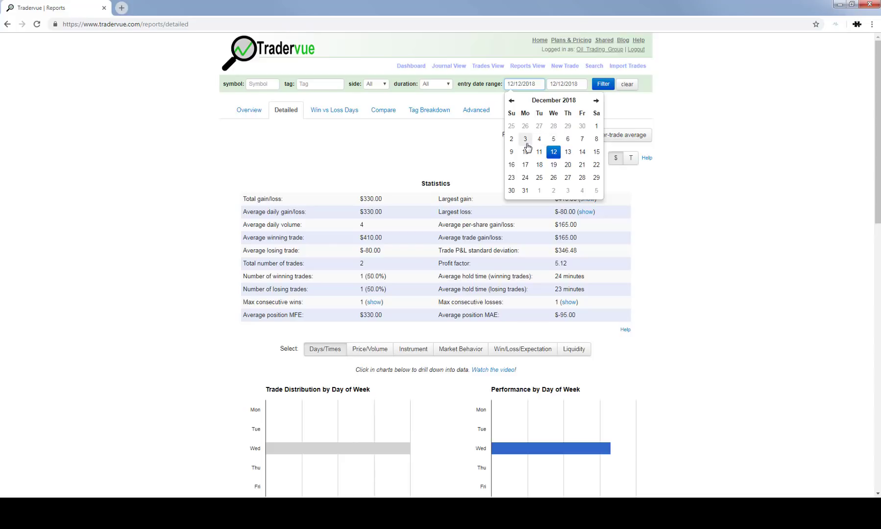
pyautogui.click(524, 139)
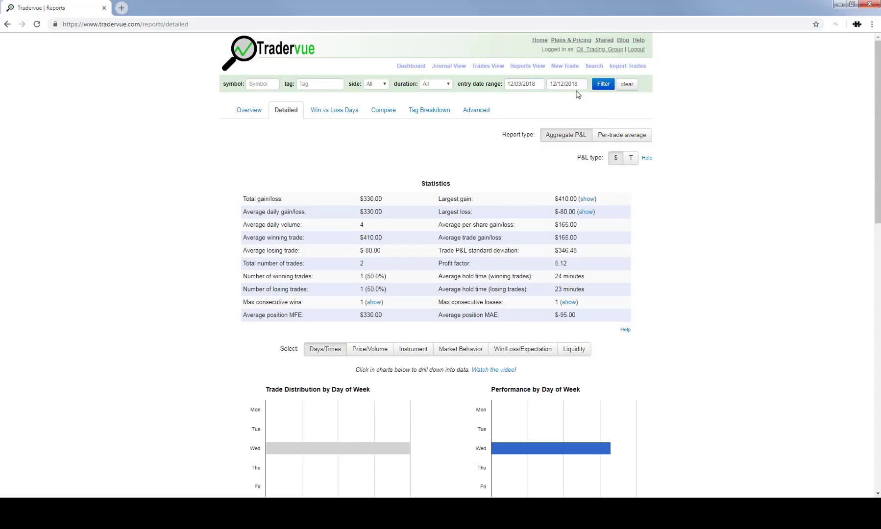
pyautogui.click(522, 83)
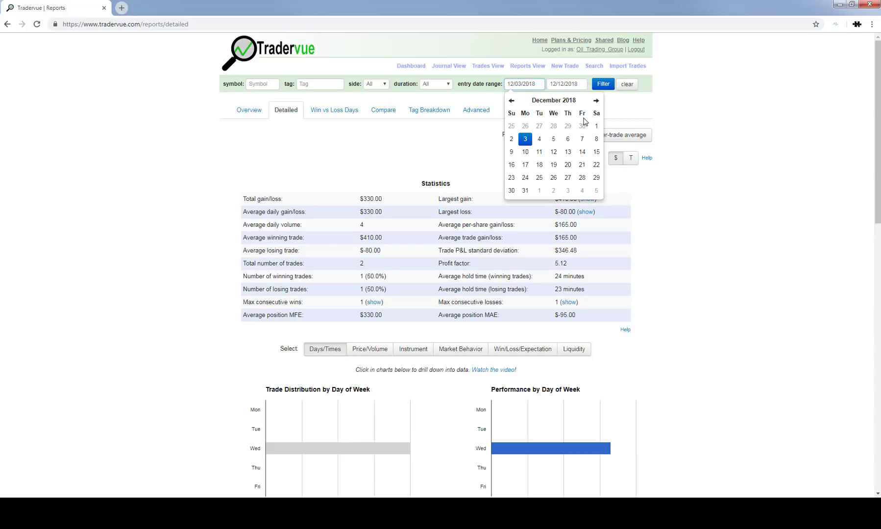
pyautogui.moveTo(511, 139)
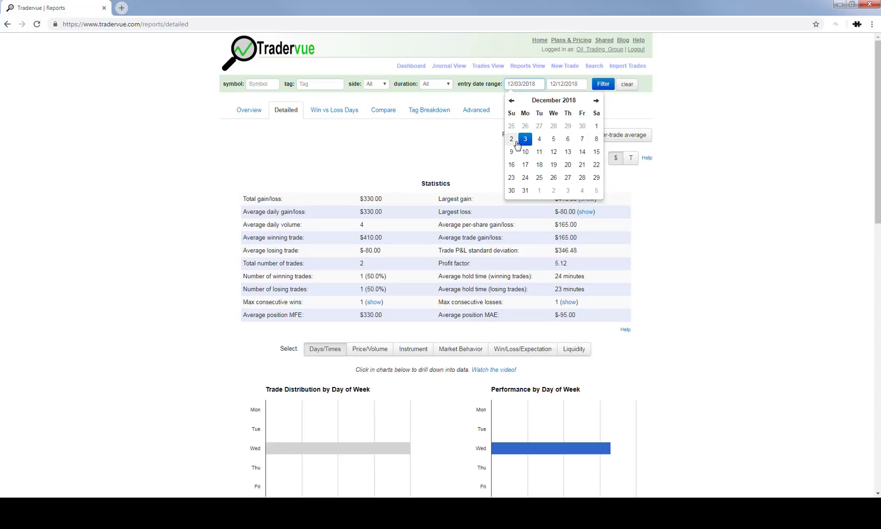
pyautogui.moveTo(511, 139)
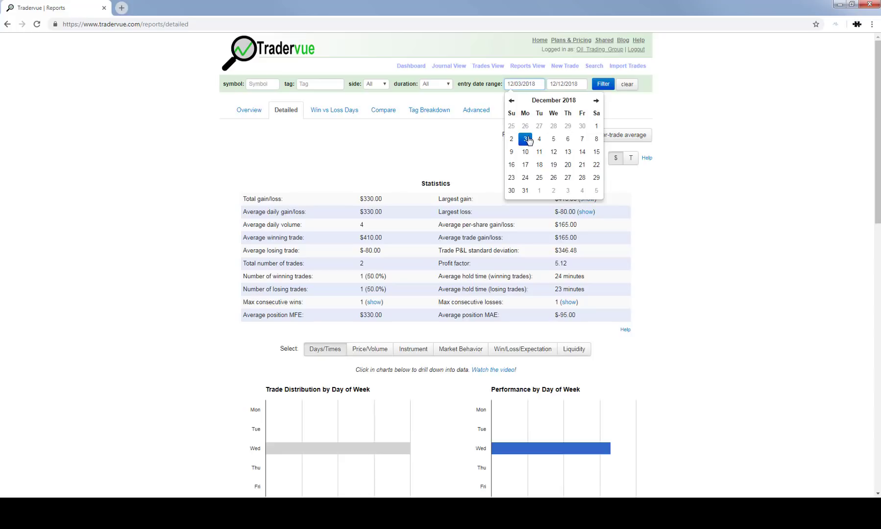
pyautogui.click(525, 139)
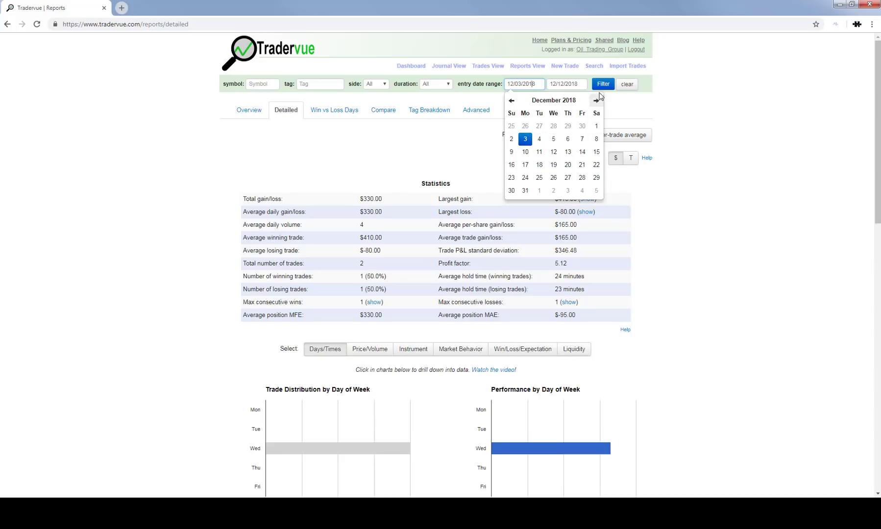
pyautogui.click(603, 83)
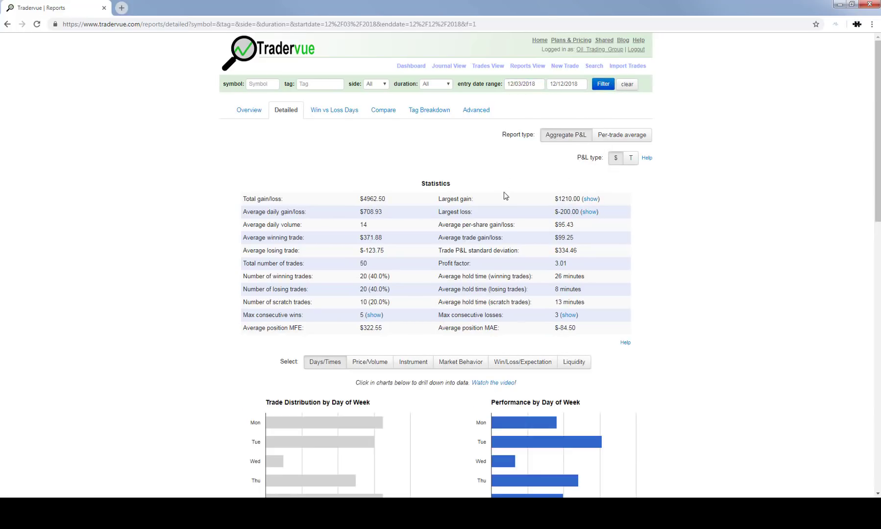
pyautogui.scroll(-3)
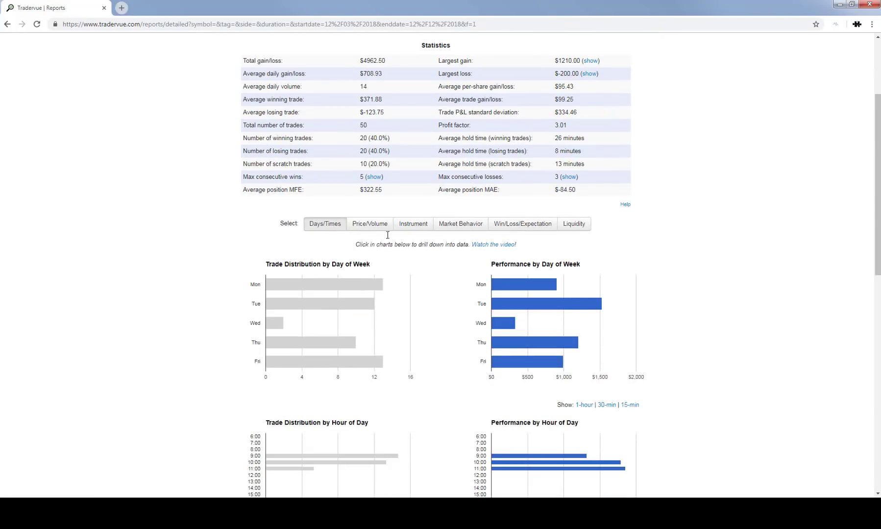
pyautogui.moveTo(376, 74)
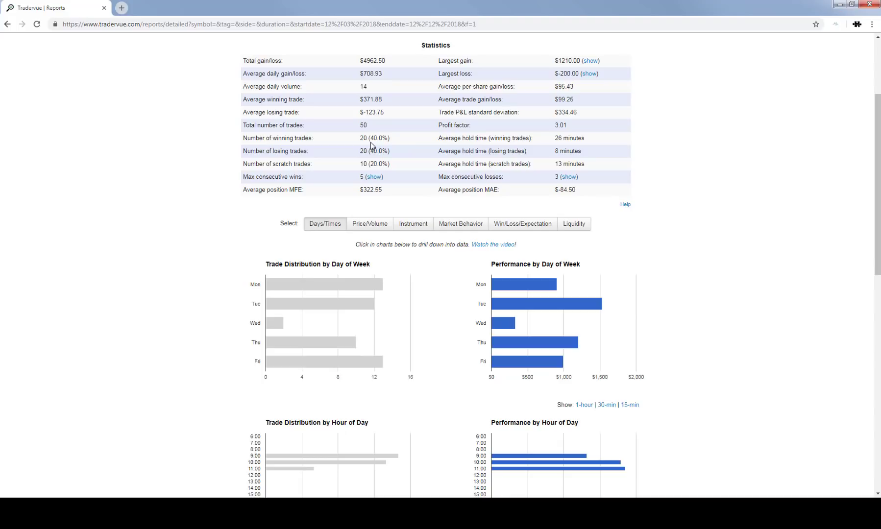
pyautogui.moveTo(449, 181)
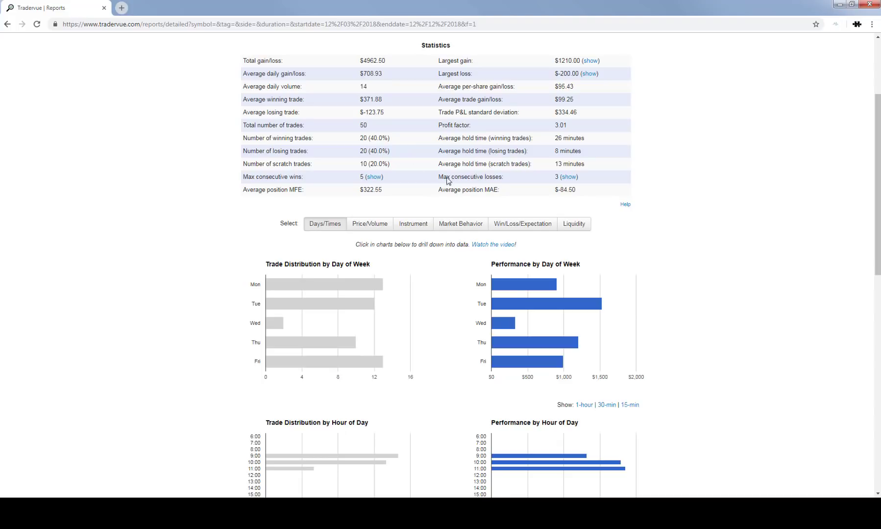
pyautogui.moveTo(384, 10)
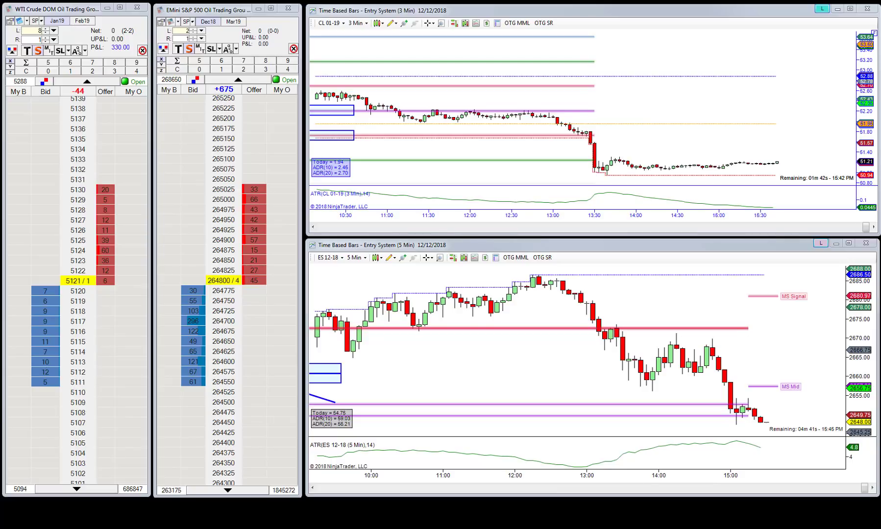
pyautogui.moveTo(620, 41)
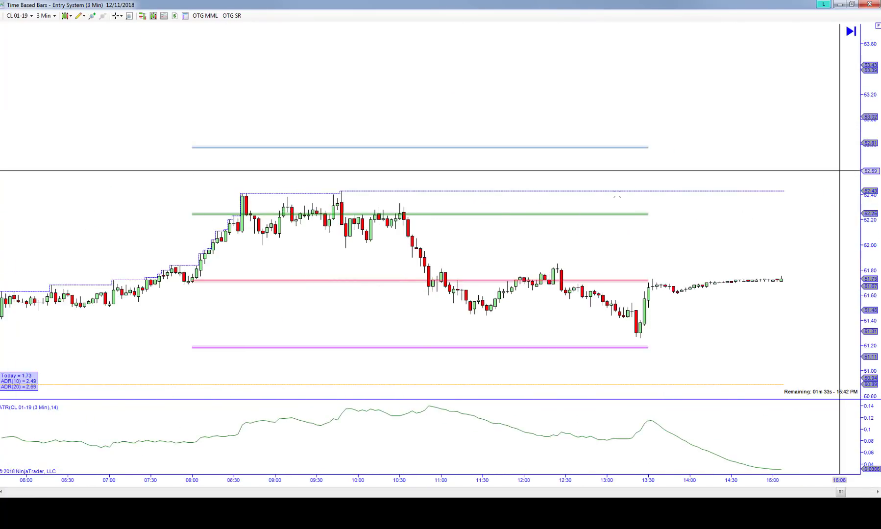
pyautogui.moveTo(379, 213)
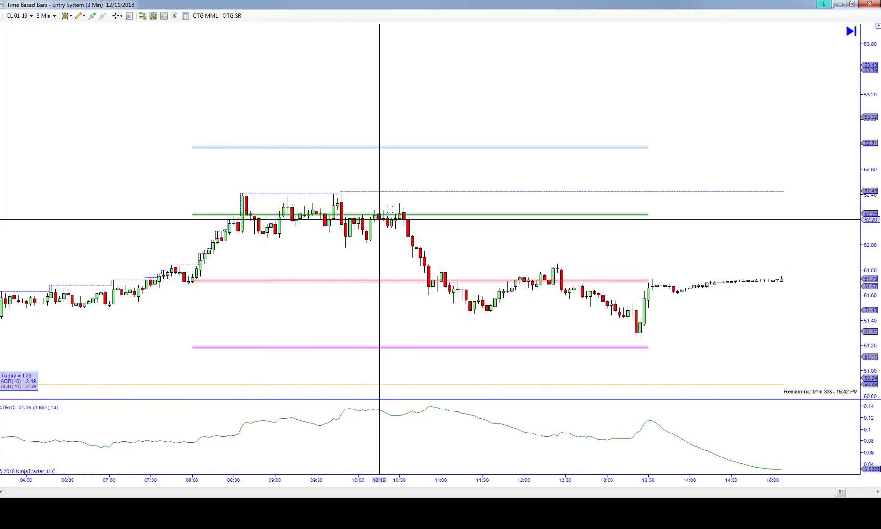
pyautogui.moveTo(597, 341)
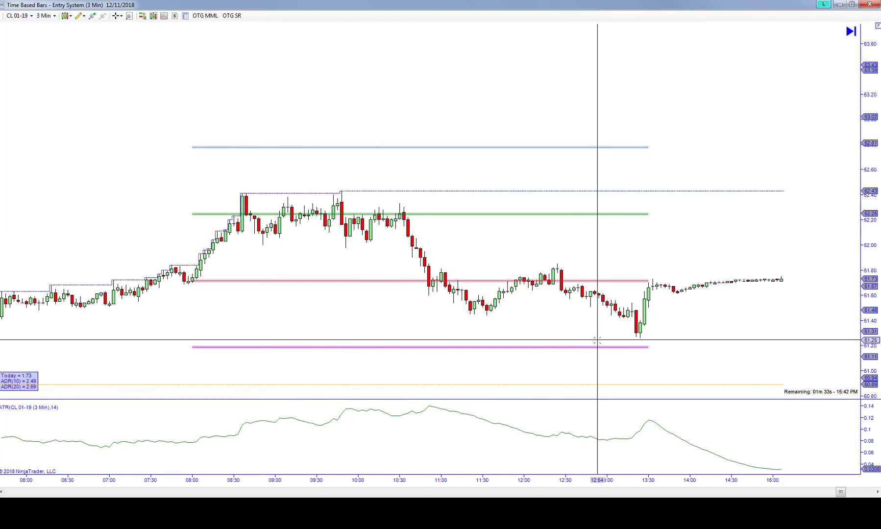
pyautogui.moveTo(357, 220)
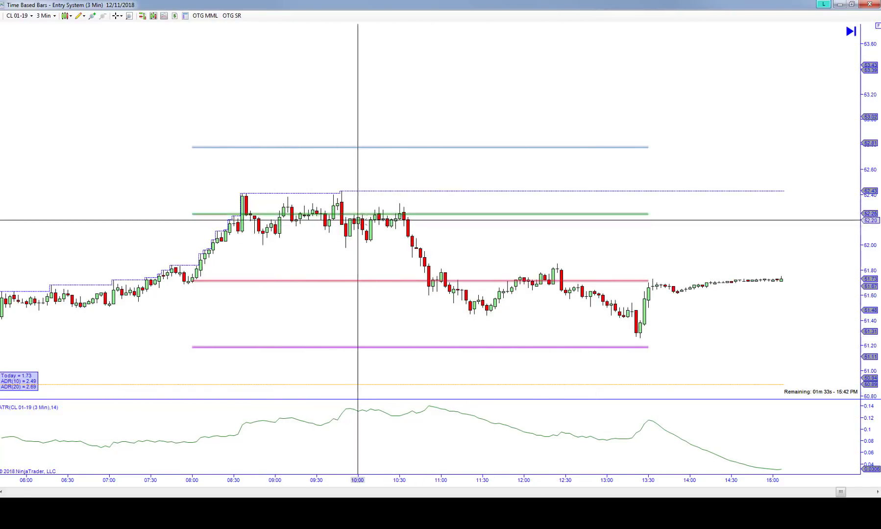
pyautogui.moveTo(408, 215)
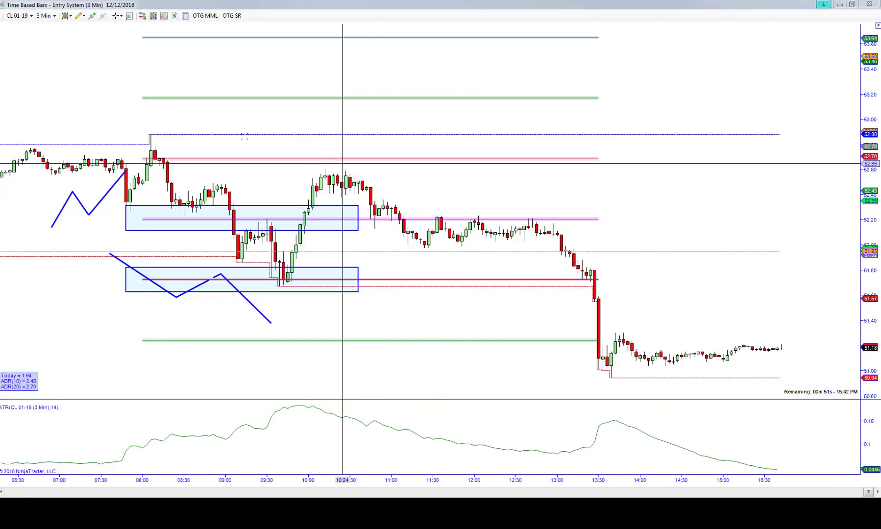
pyautogui.hscroll(-3)
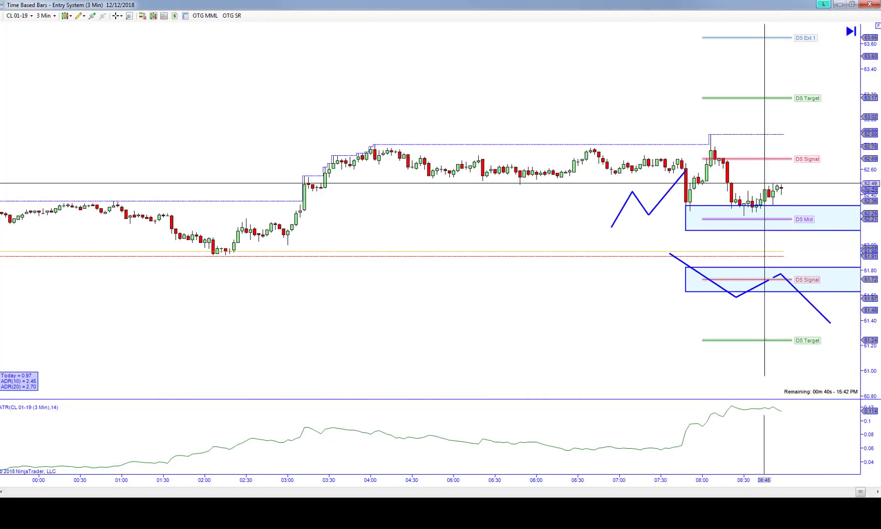
pyautogui.moveTo(622, 195)
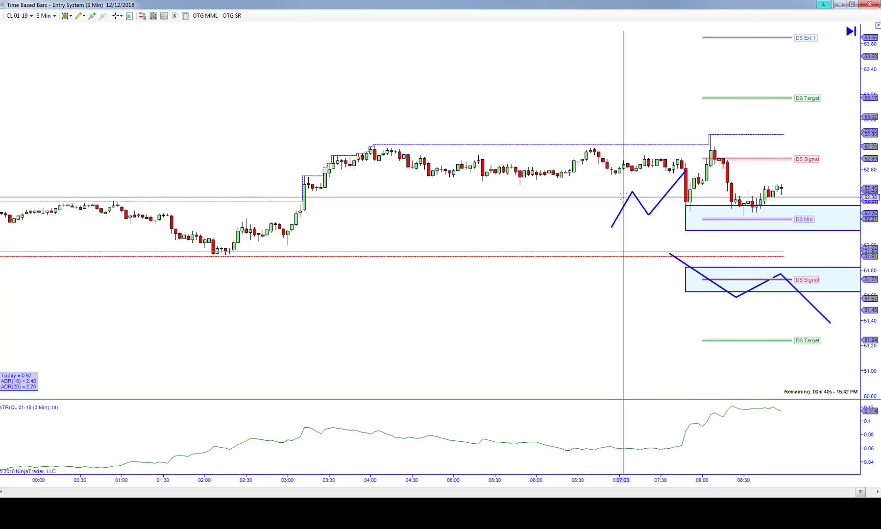
pyautogui.moveTo(748, 220)
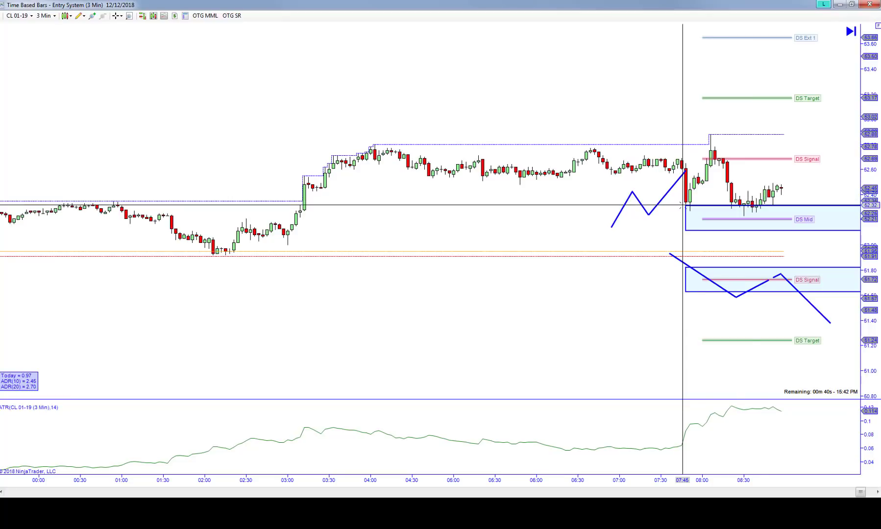
pyautogui.moveTo(725, 133)
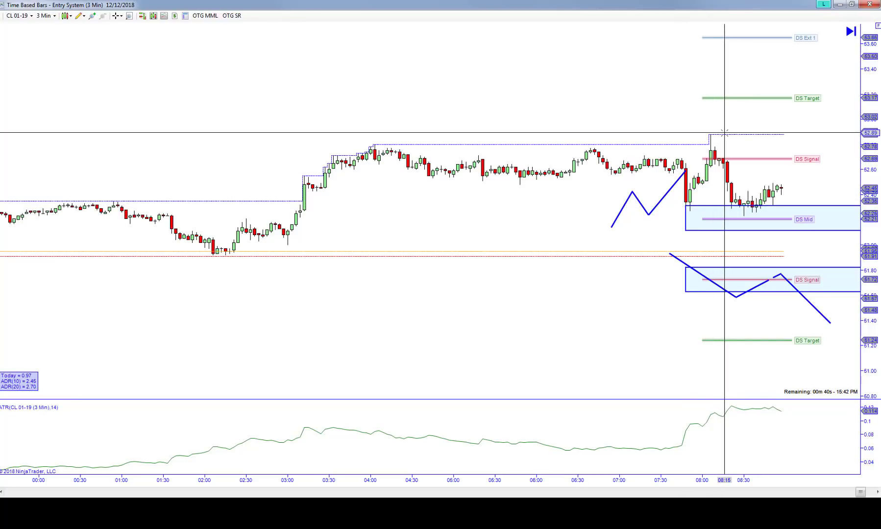
pyautogui.moveTo(721, 133)
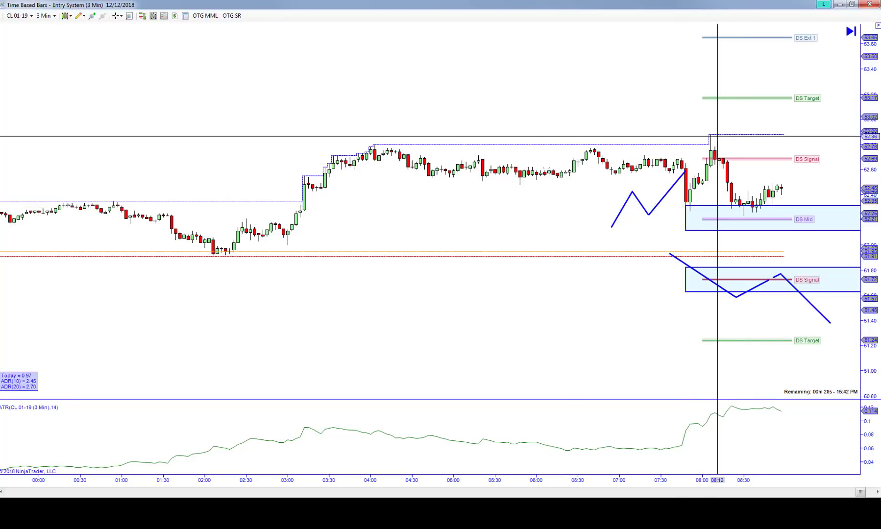
pyautogui.moveTo(660, 152)
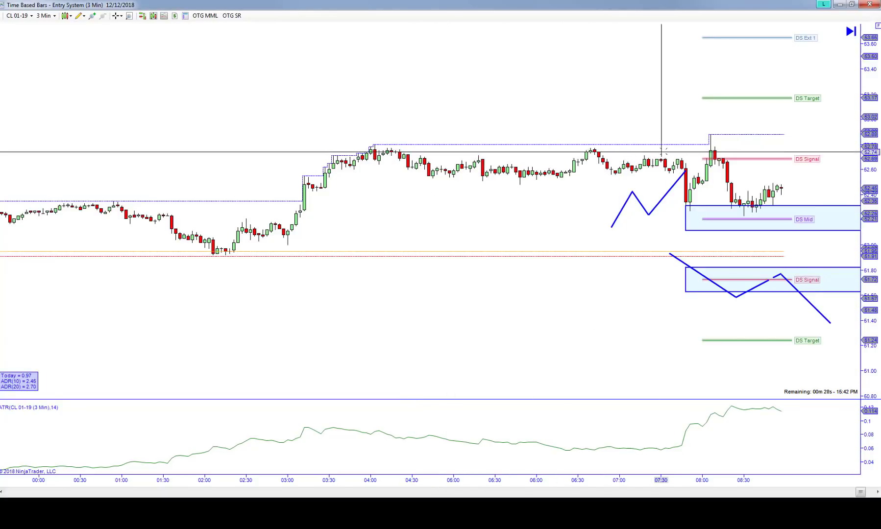
pyautogui.moveTo(706, 156)
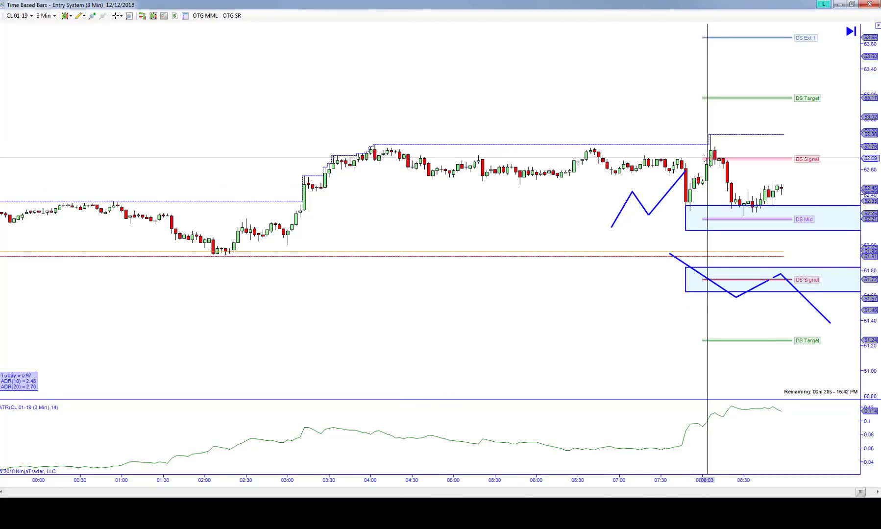
pyautogui.moveTo(706, 158)
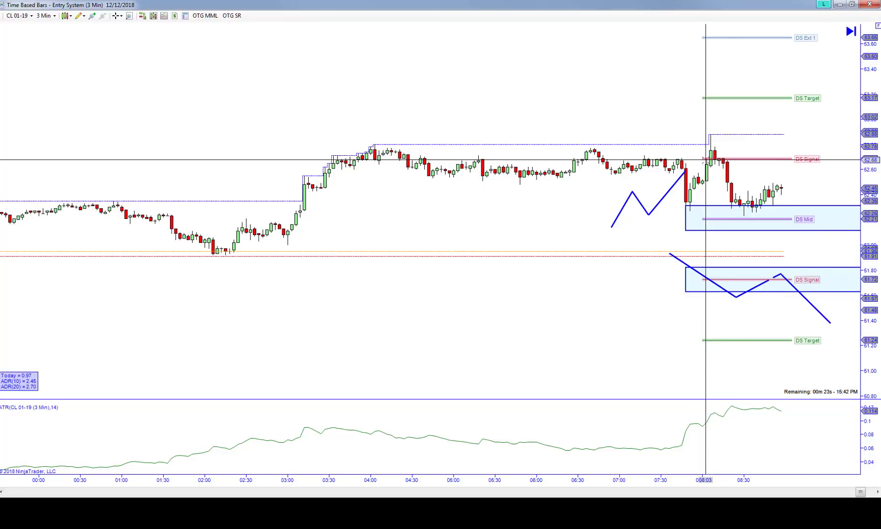
pyautogui.moveTo(762, 363)
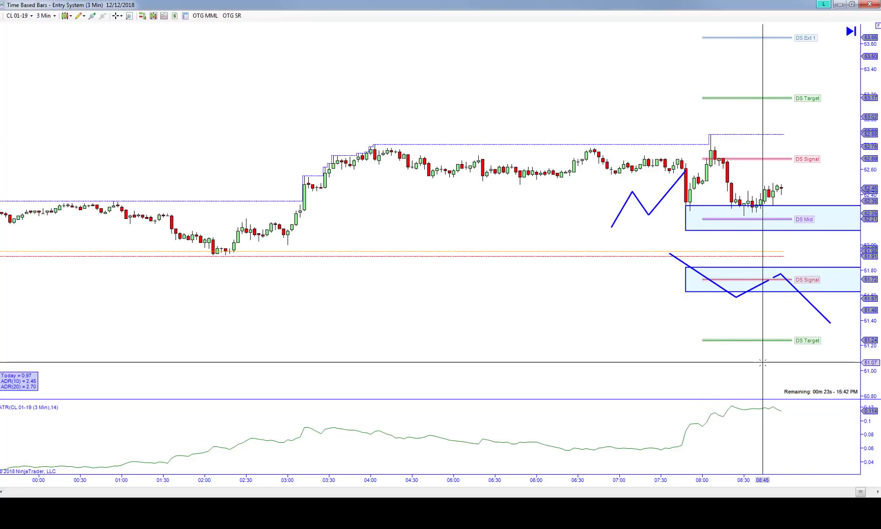
pyautogui.moveTo(726, 103)
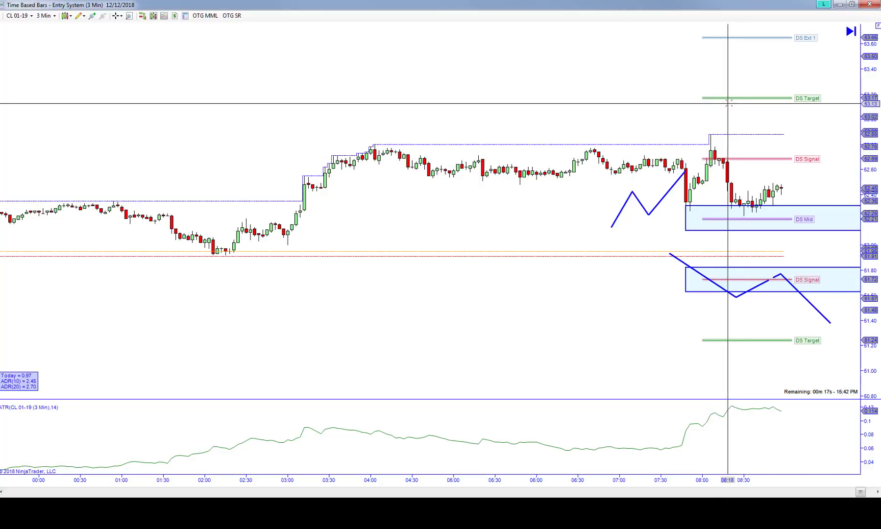
pyautogui.moveTo(732, 151)
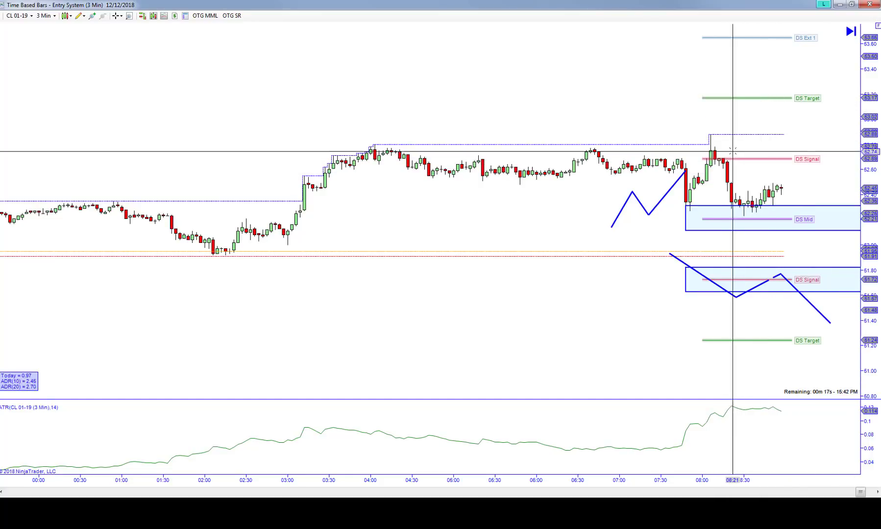
pyautogui.moveTo(741, 151)
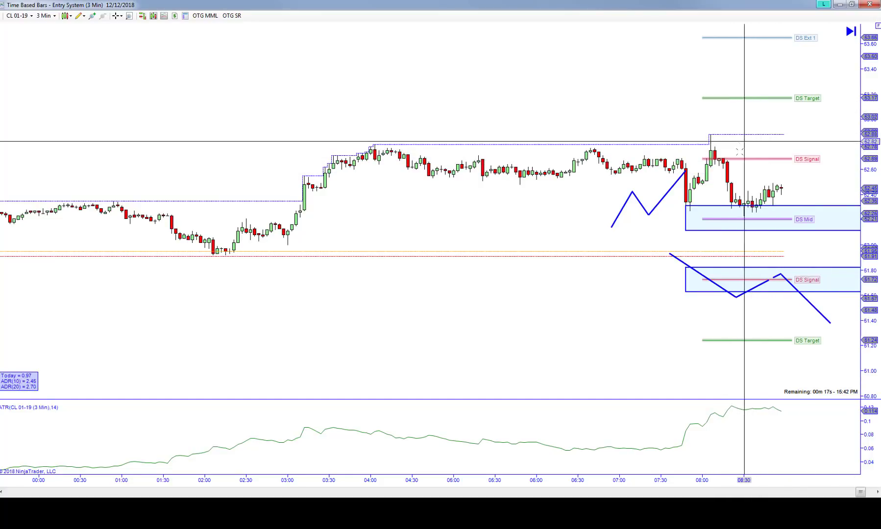
pyautogui.moveTo(691, 340)
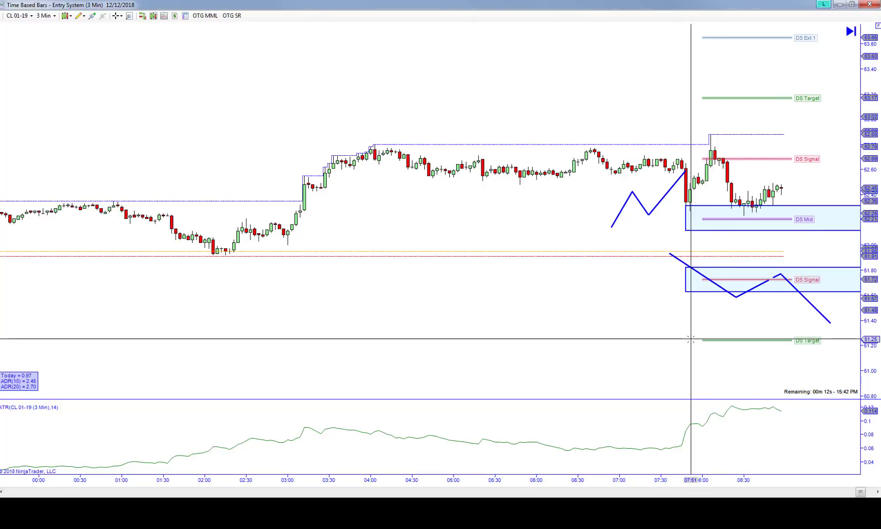
pyautogui.moveTo(716, 212)
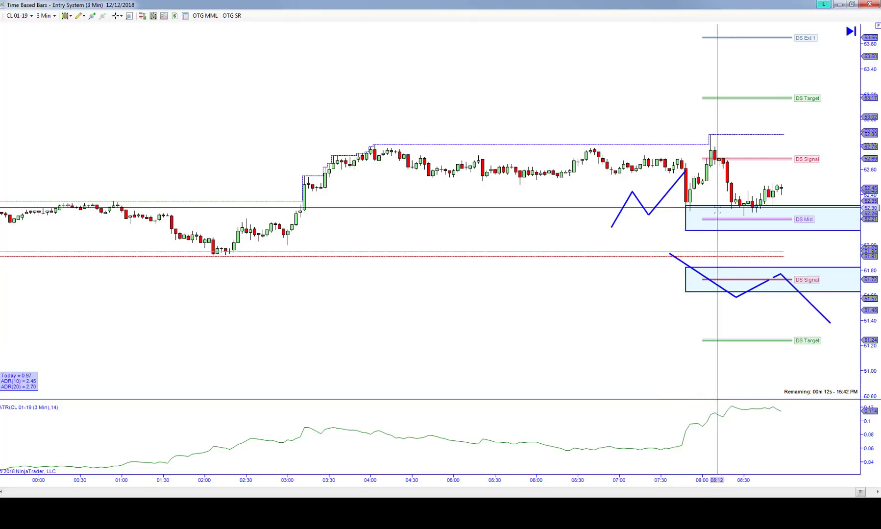
pyautogui.moveTo(554, 224)
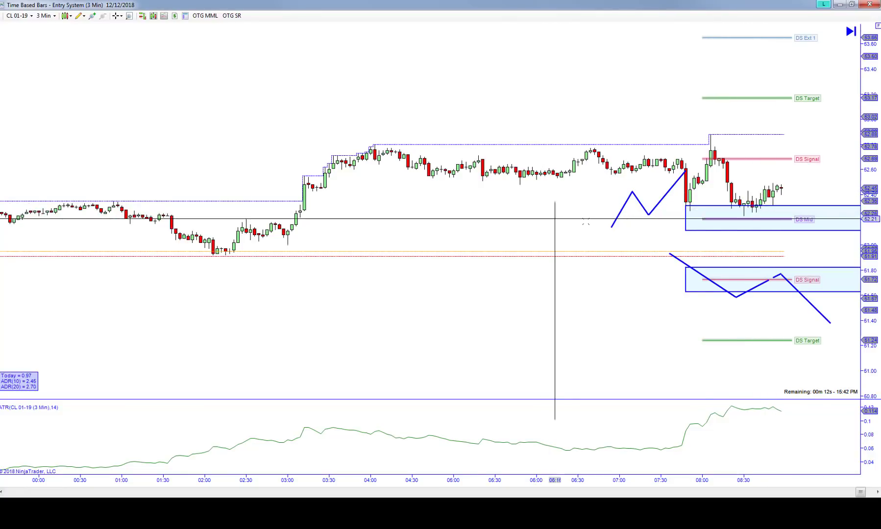
pyautogui.moveTo(732, 241)
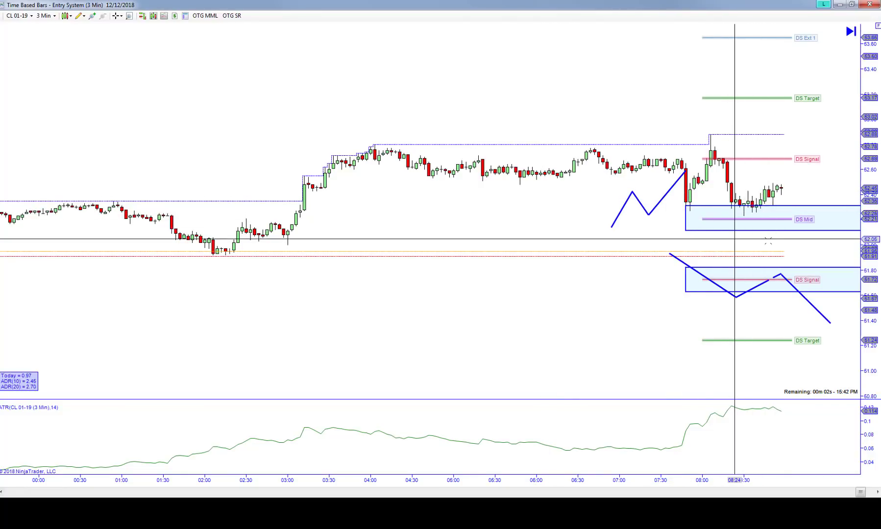
pyautogui.moveTo(809, 219)
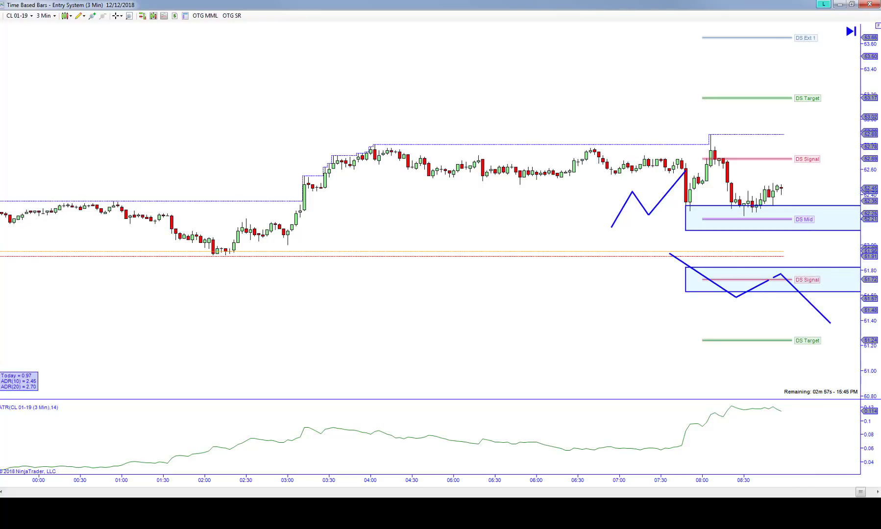
pyautogui.moveTo(770, 211)
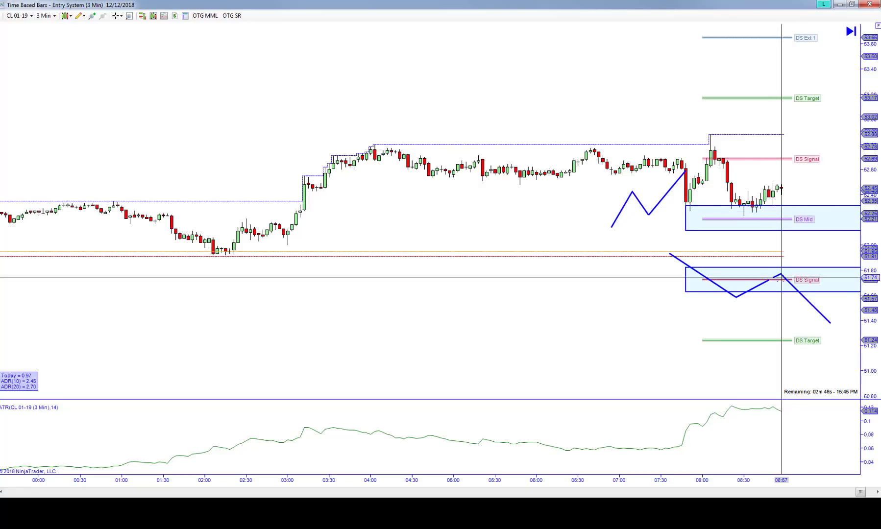
pyautogui.moveTo(771, 282)
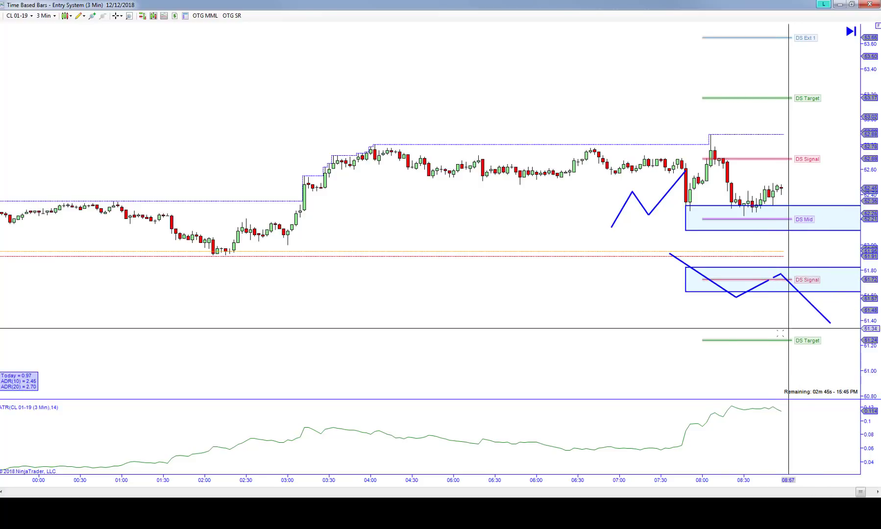
pyautogui.moveTo(768, 341)
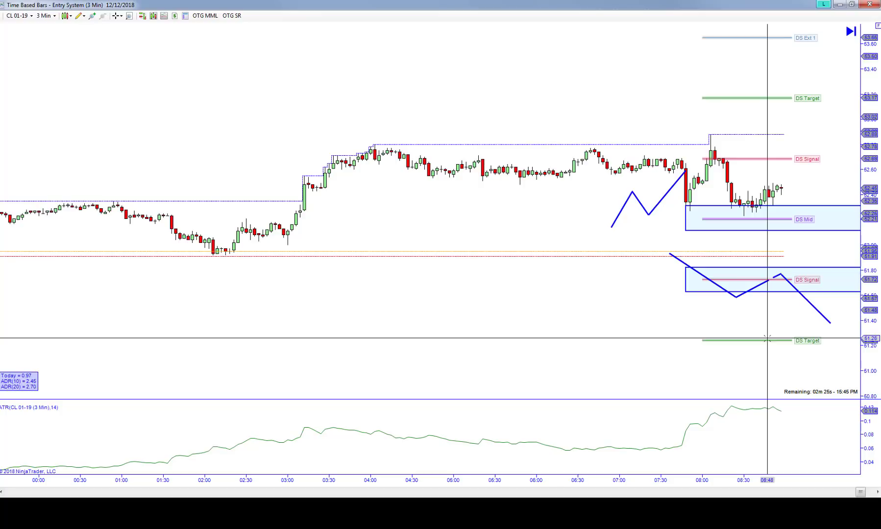
pyautogui.moveTo(722, 149)
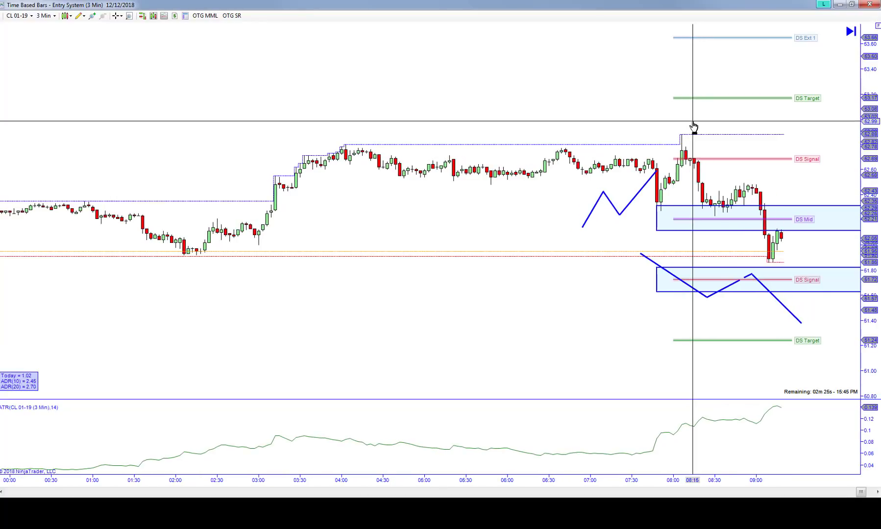
pyautogui.moveTo(730, 263)
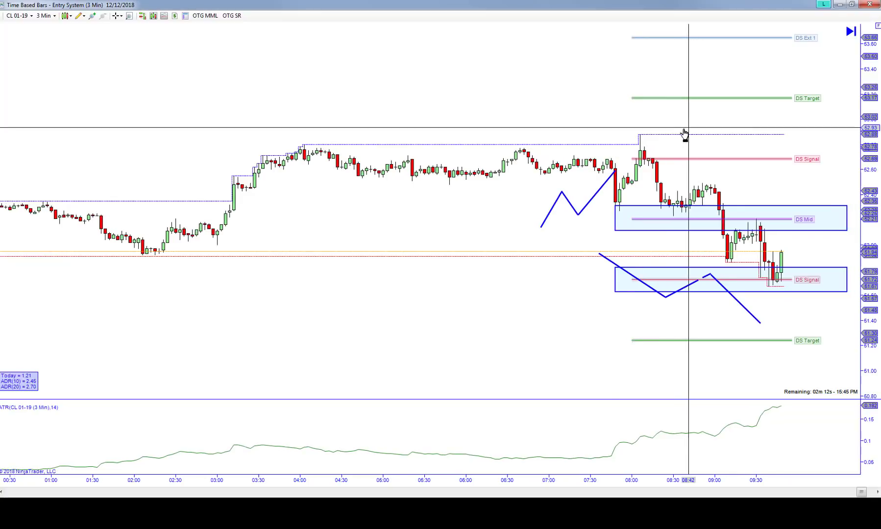
# Step: Scroll the CL chart forward to reveal bars through about 13:30 and the sharp drop
pyautogui.hscroll(3)
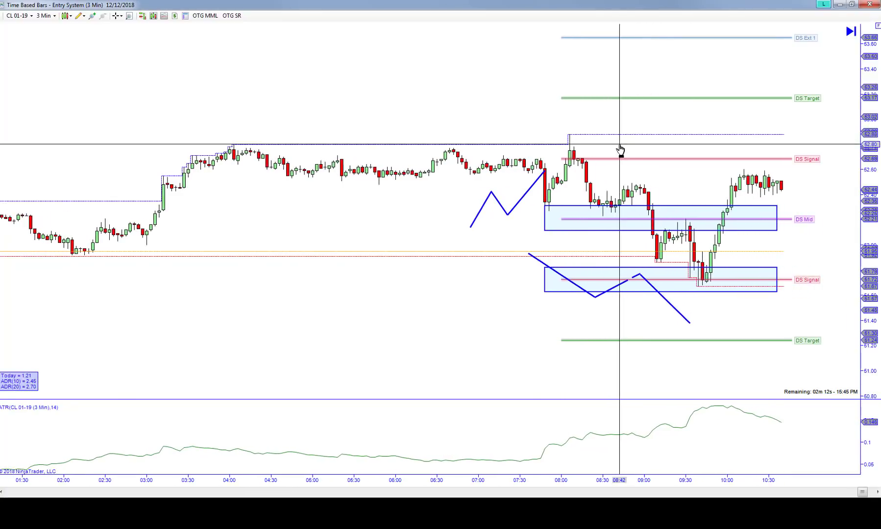
pyautogui.moveTo(697, 171)
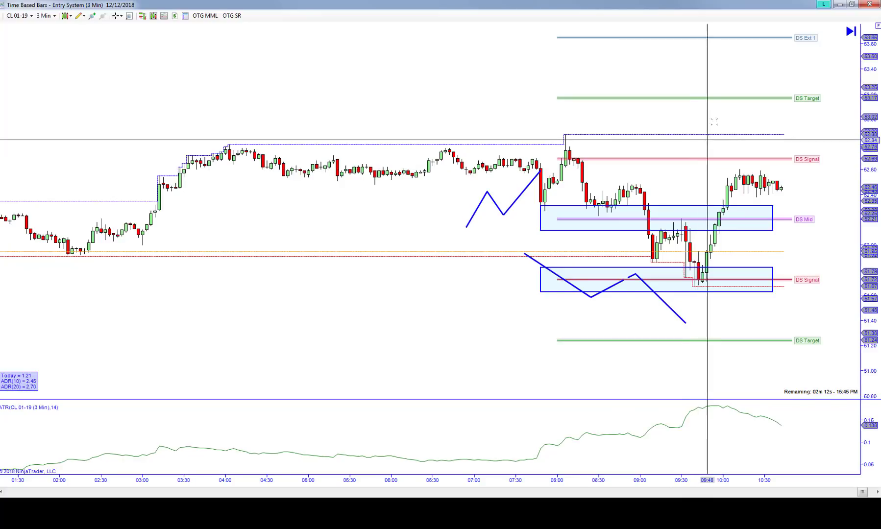
pyautogui.hscroll(3)
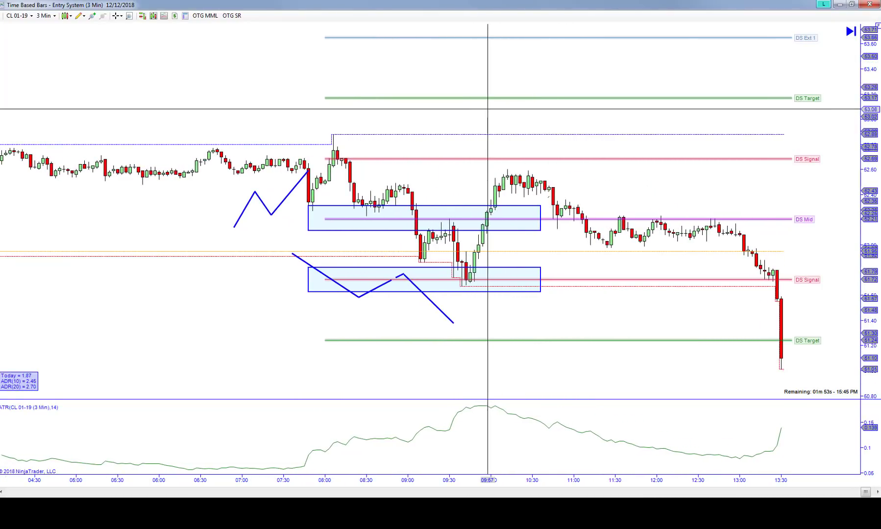
pyautogui.moveTo(764, 341)
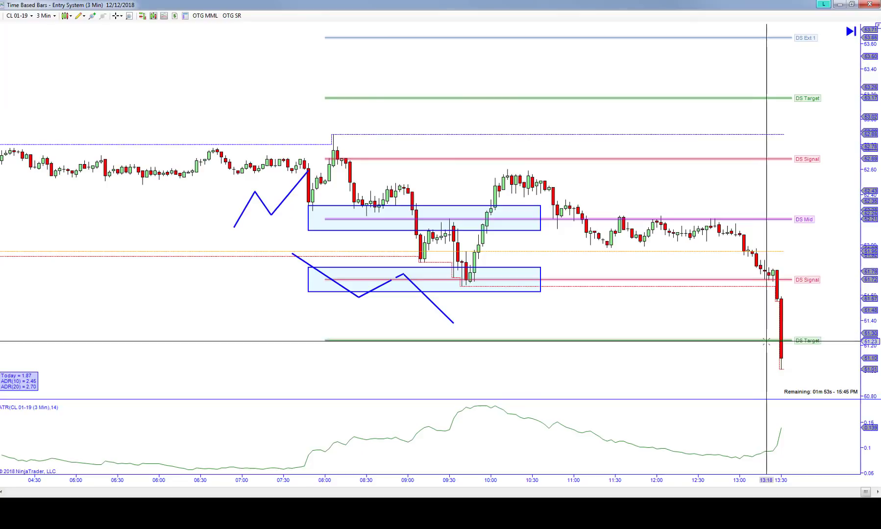
pyautogui.moveTo(676, 241)
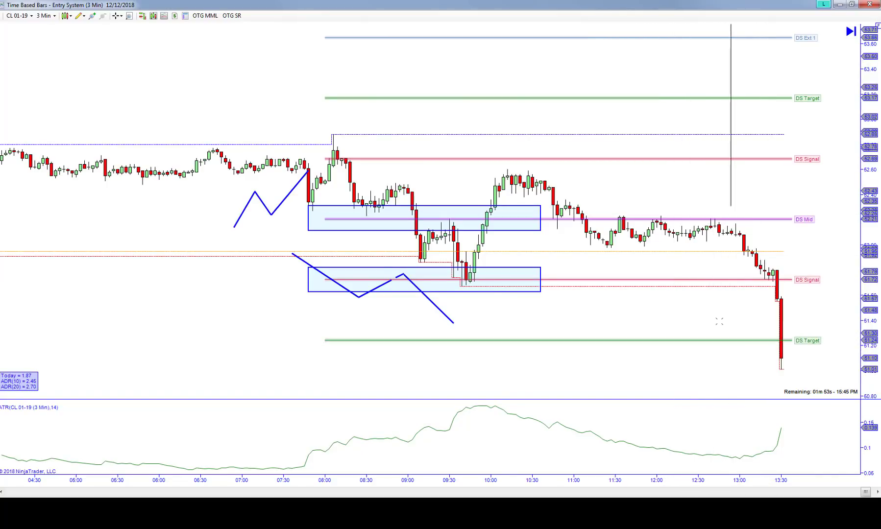
pyautogui.moveTo(447, 213)
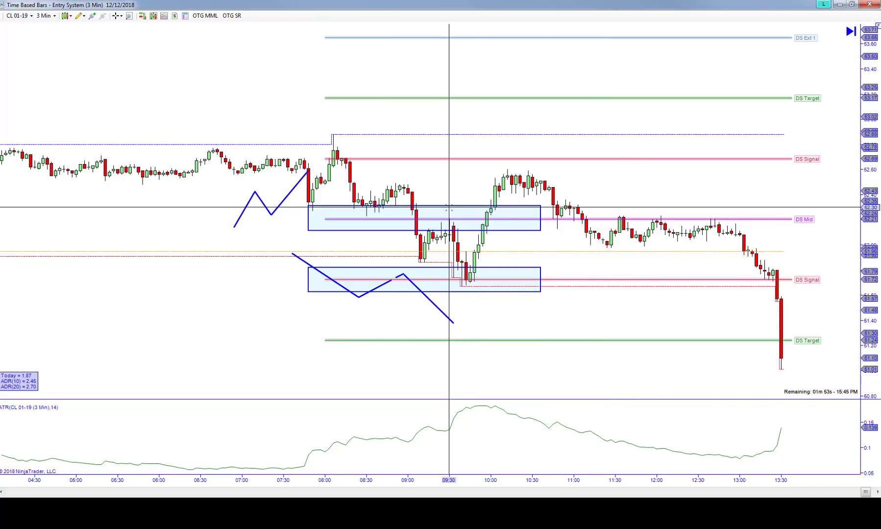
pyautogui.moveTo(424, 211)
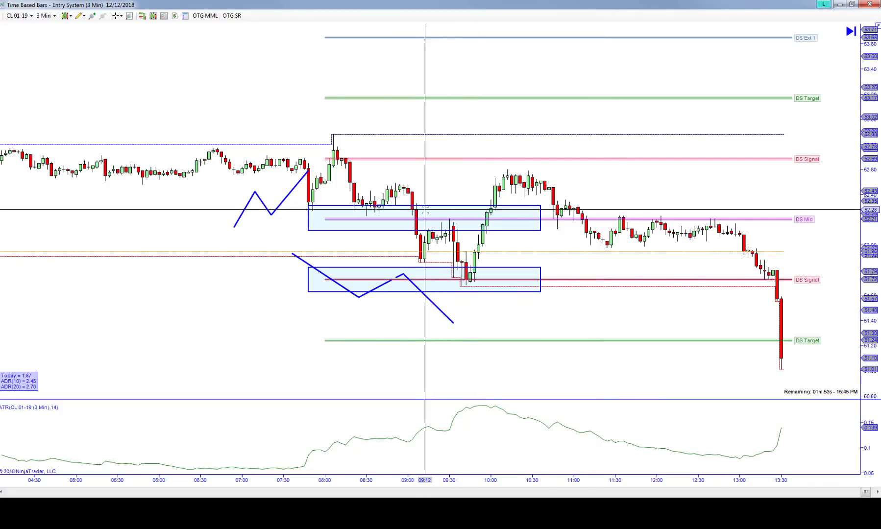
pyautogui.moveTo(422, 211)
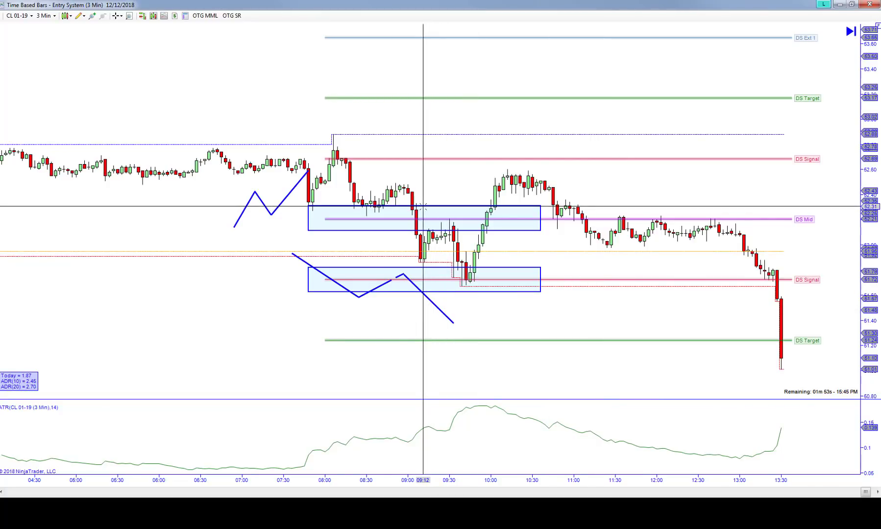
pyautogui.moveTo(438, 248)
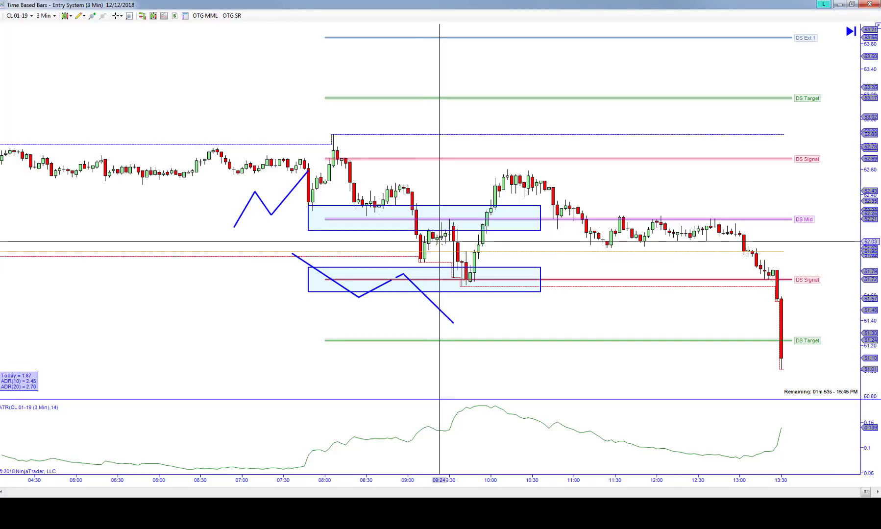
pyautogui.moveTo(438, 243)
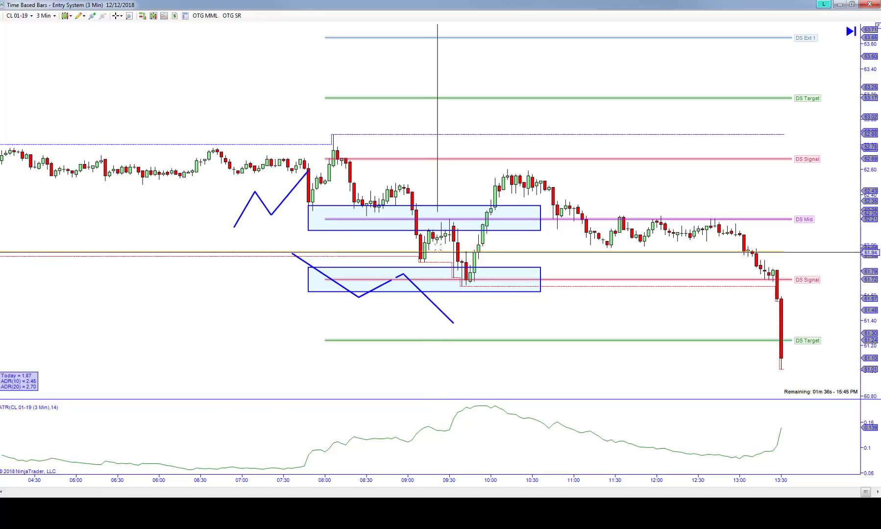
pyautogui.moveTo(441, 241)
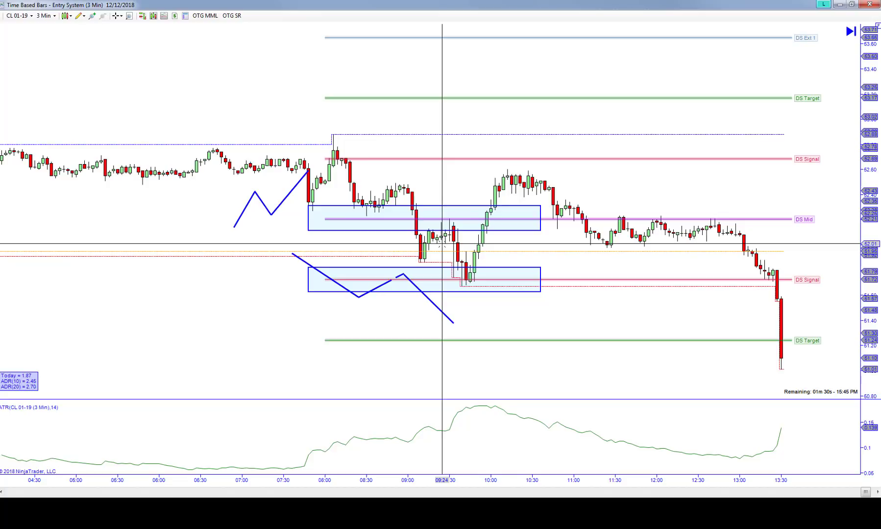
pyautogui.moveTo(493, 124)
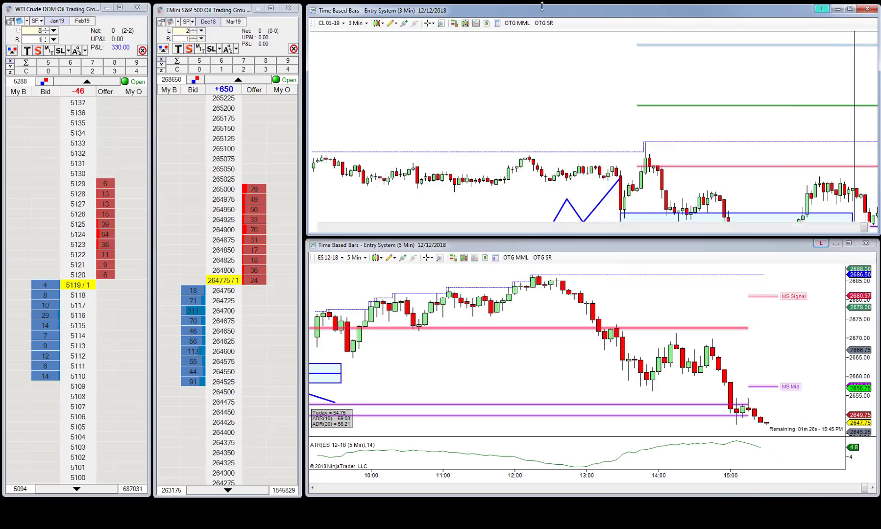
# Step: Restore the workspace showing CL and ES order ladders beside the CL 3-minute and ES 5-minute charts
pyautogui.click(542, 24)
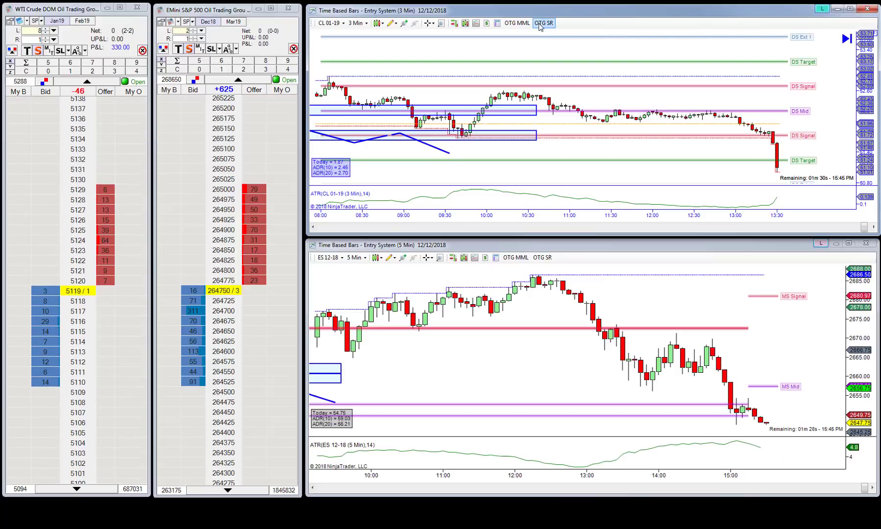